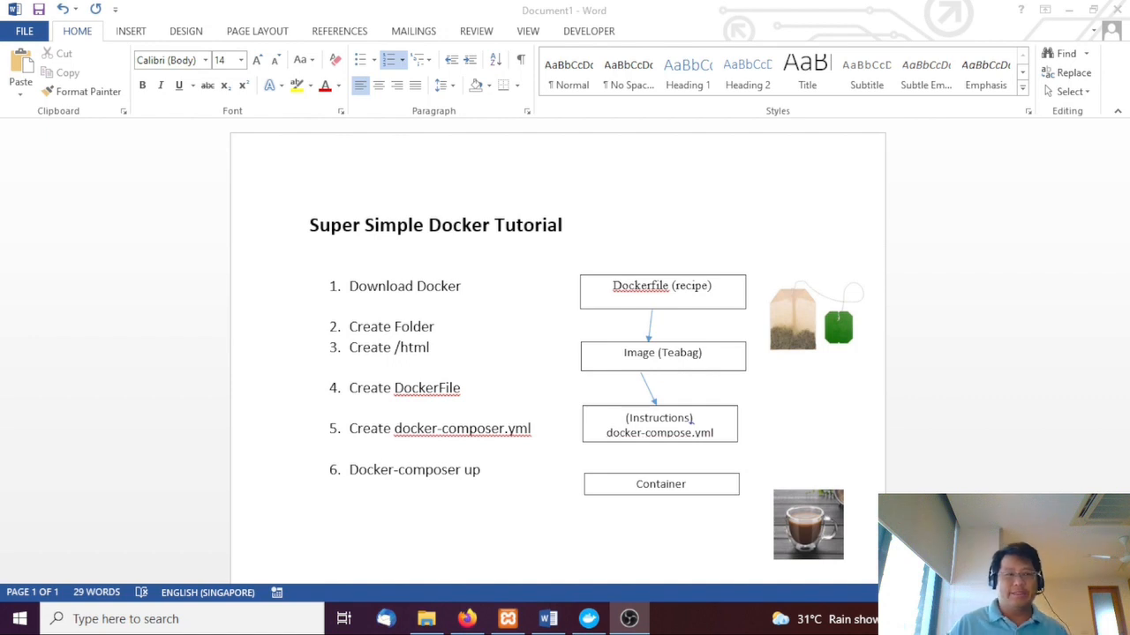
{"action": "mouse_move", "coordinate": [564, 403]}
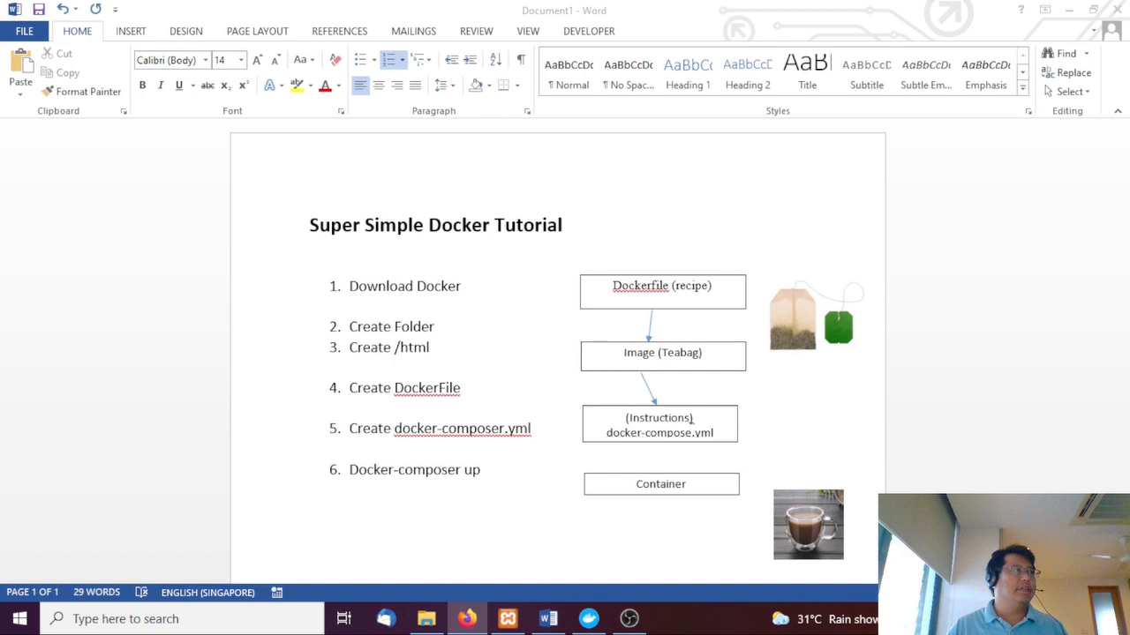
Check the Docker website and Docker Desktop images, then create an html folder in 8.1.
{"action": "left_click", "coordinate": [466, 618]}
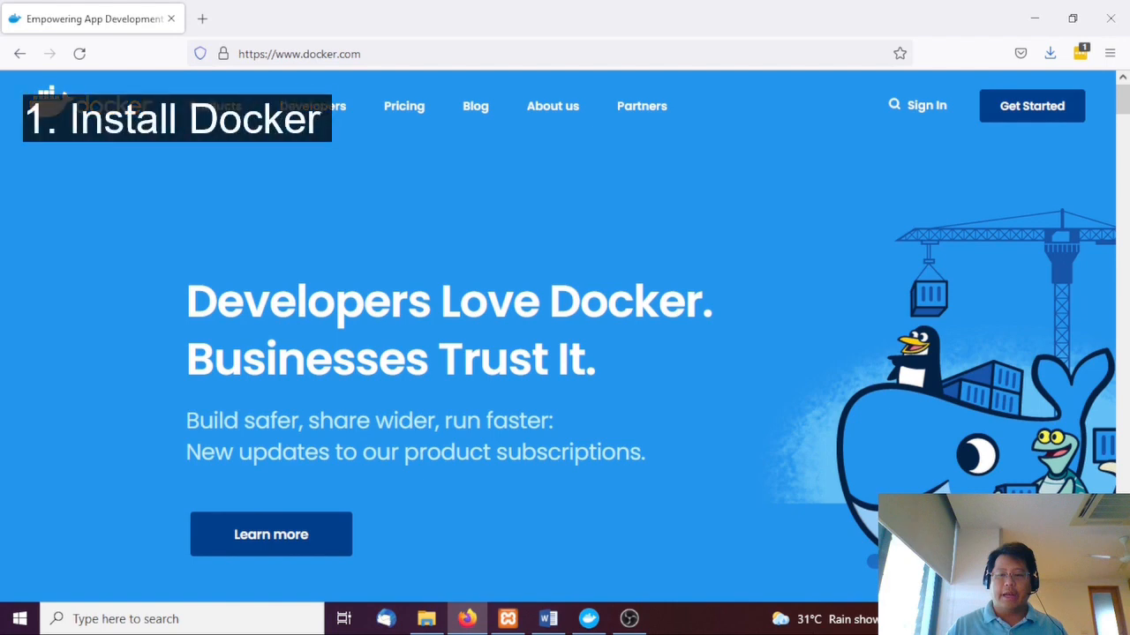
{"action": "left_click", "coordinate": [588, 618]}
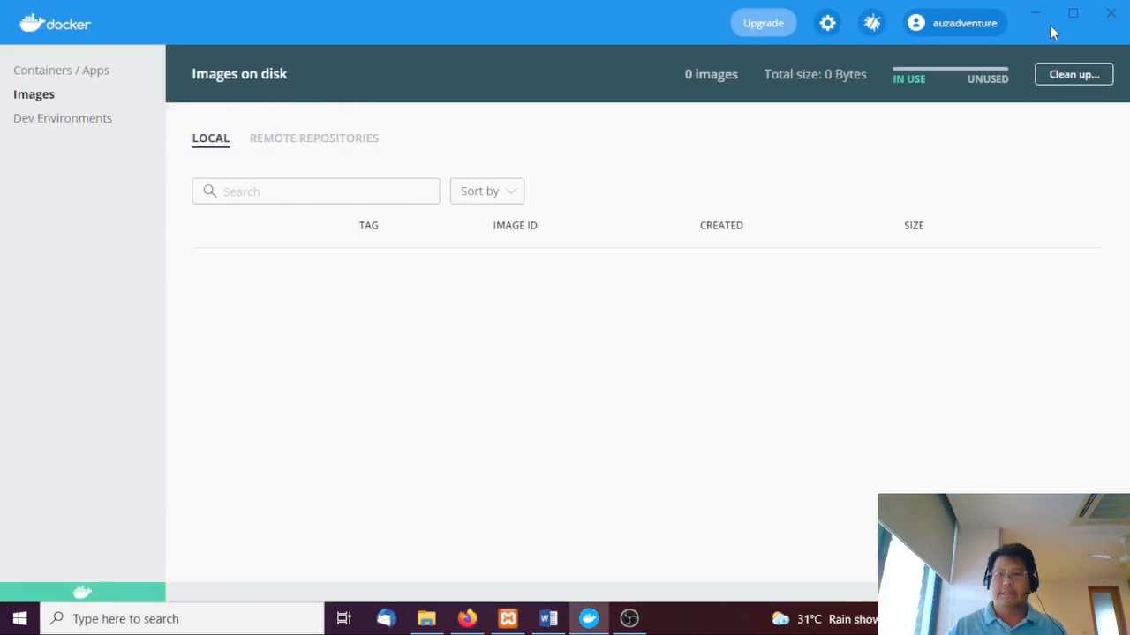
{"action": "left_click", "coordinate": [547, 618]}
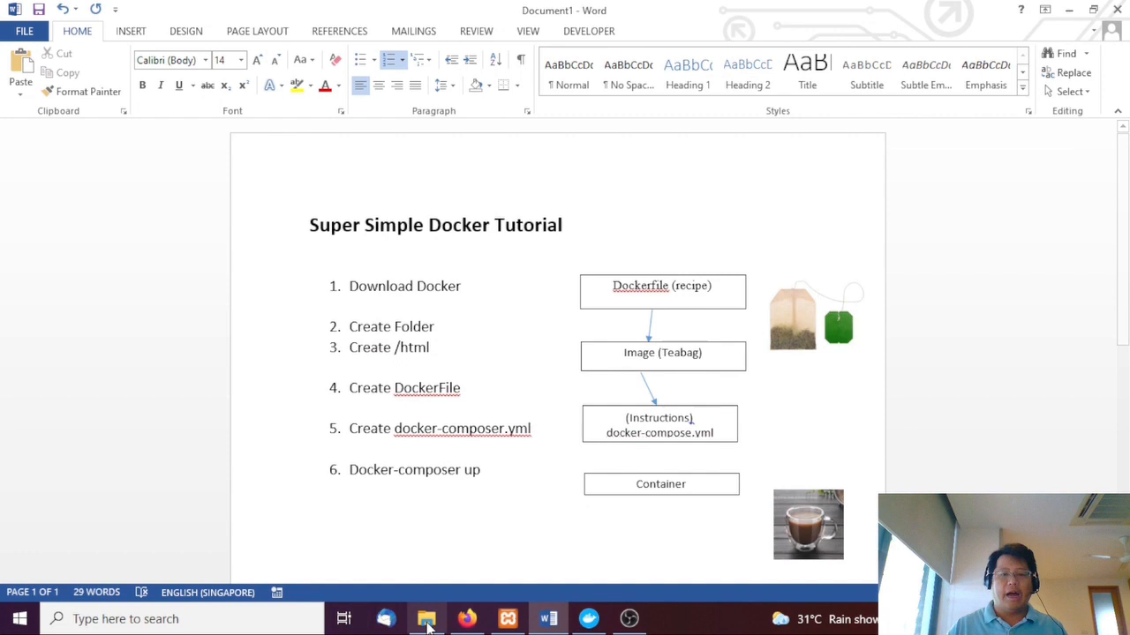
{"action": "left_click", "coordinate": [426, 617]}
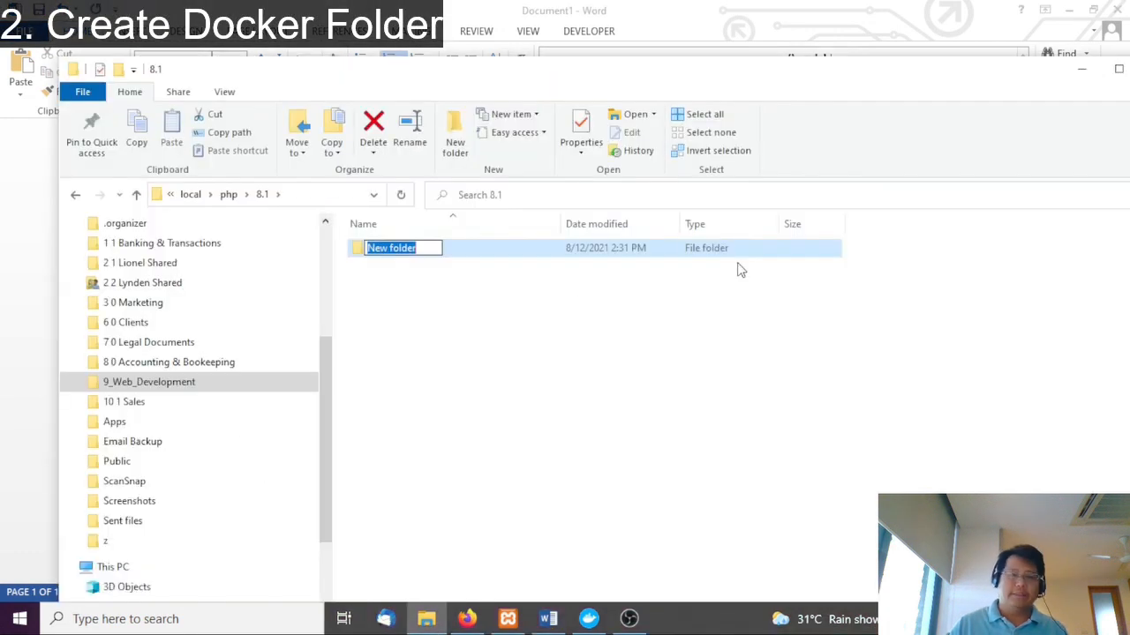
{"action": "type", "text": "html"}
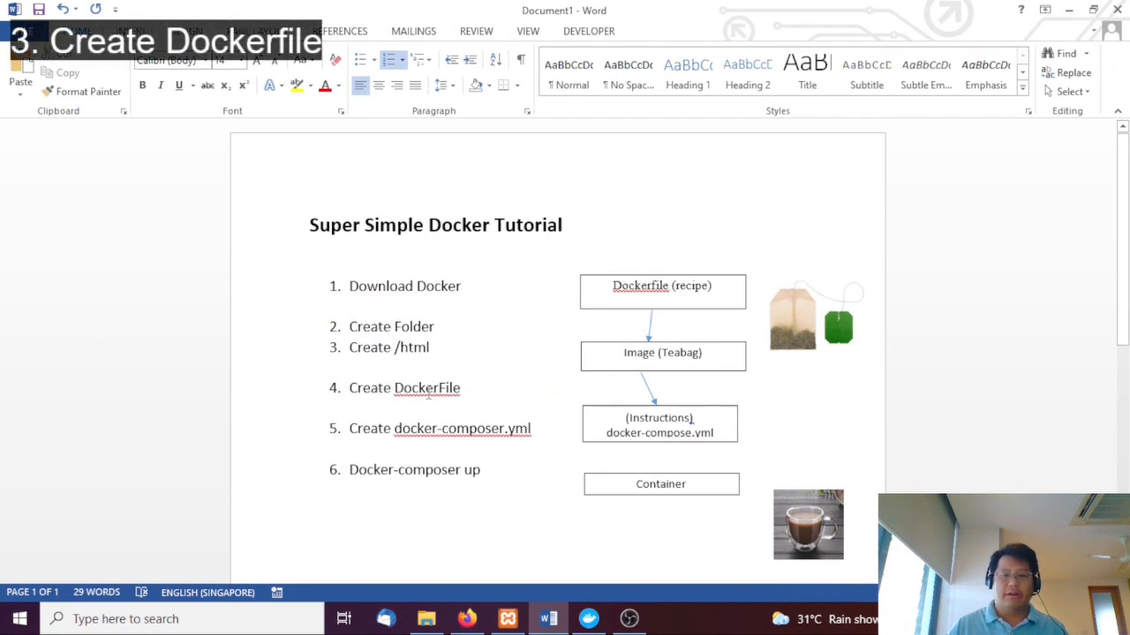
{"action": "mouse_move", "coordinate": [479, 380]}
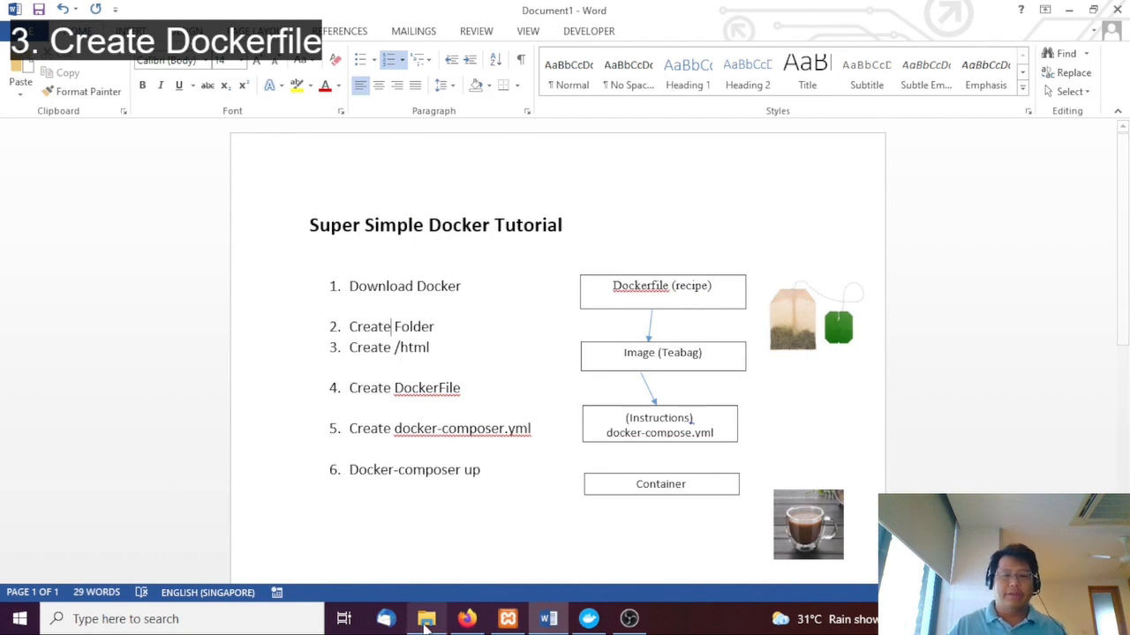
Reopen File Explorer and navigate from the php breadcrumb into the 8.1 folder.
{"action": "left_click", "coordinate": [426, 618]}
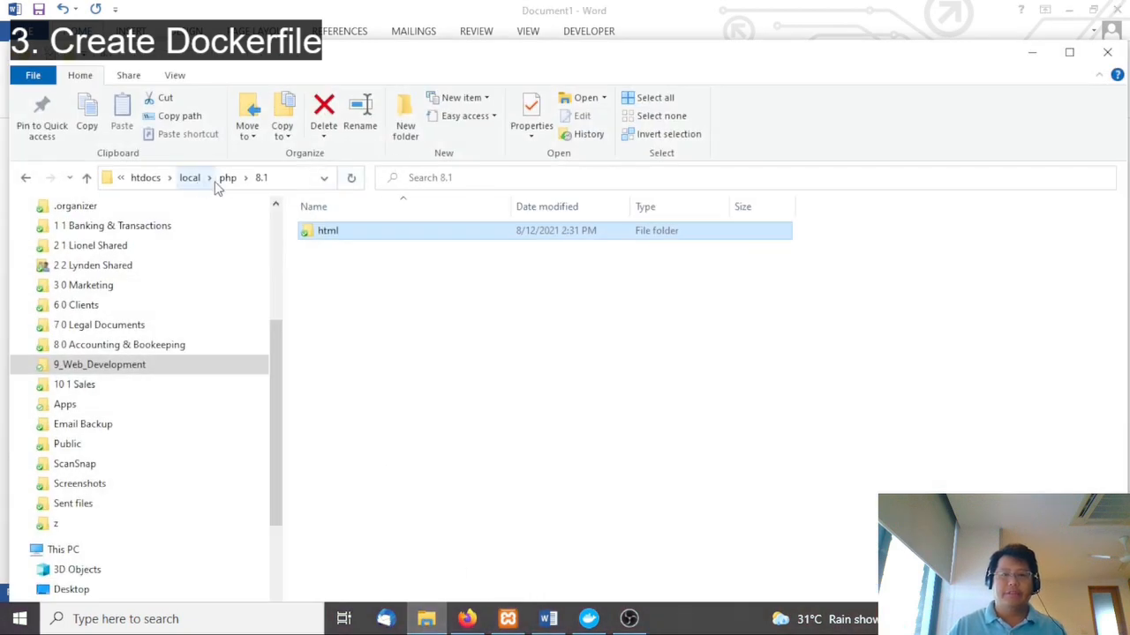
{"action": "left_click", "coordinate": [228, 177]}
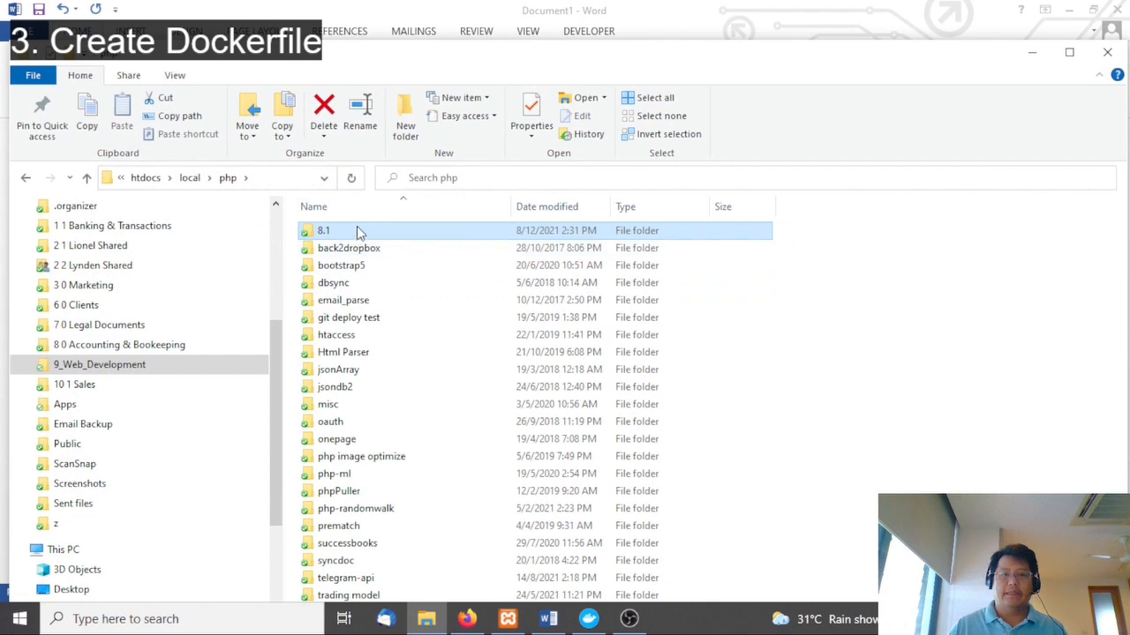
{"action": "left_click", "coordinate": [669, 618]}
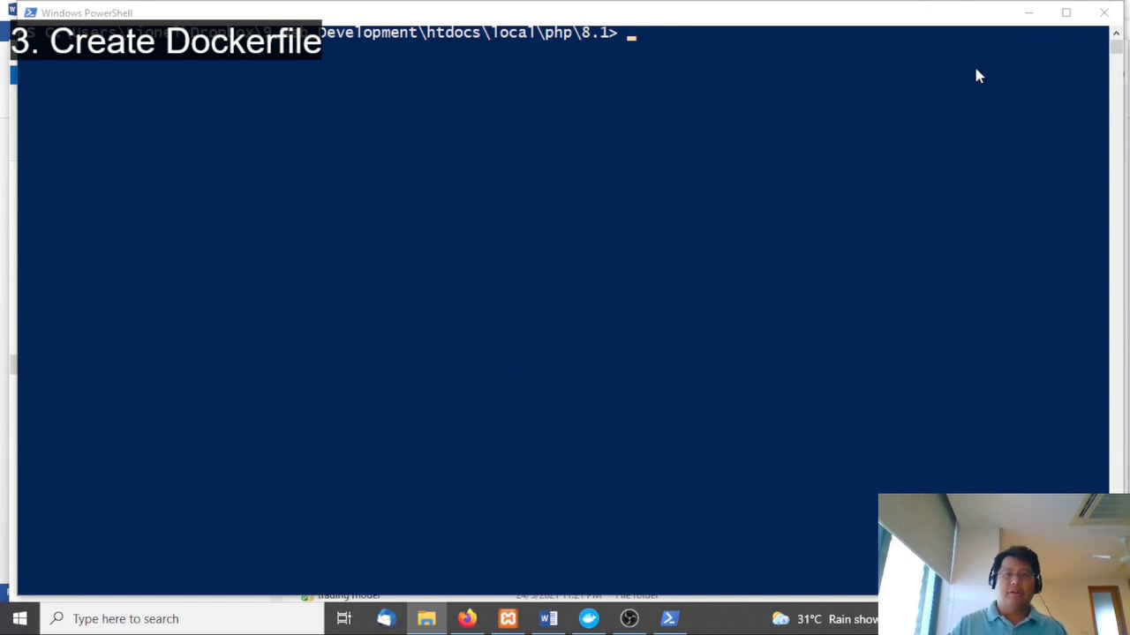
Run new-item Dockerfile at the PowerShell prompt in the 8.1 folder.
{"action": "type", "text": "new-item"}
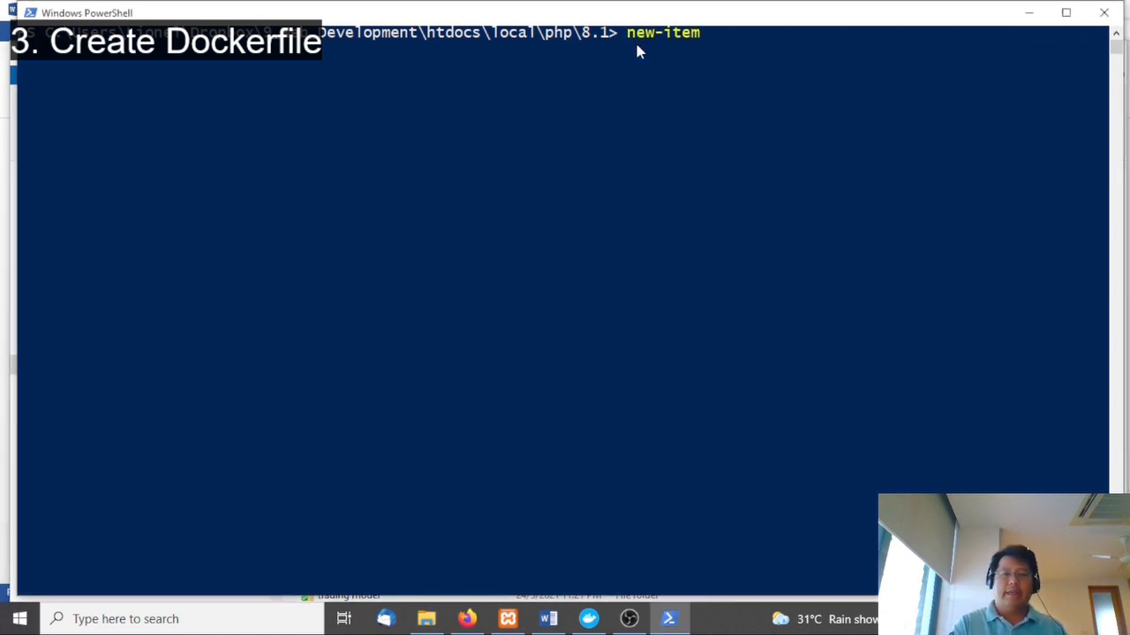
{"action": "type", "text": "Dockerfile"}
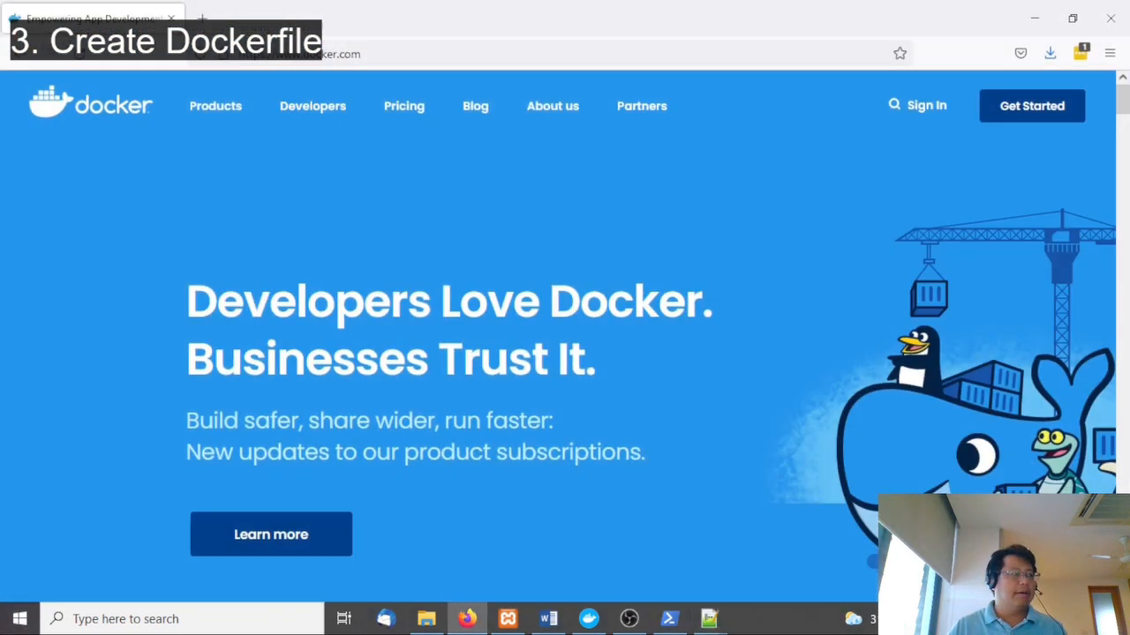
Search Google for 'docker hub' from the Firefox address bar suggestion.
{"action": "left_click", "coordinate": [441, 53]}
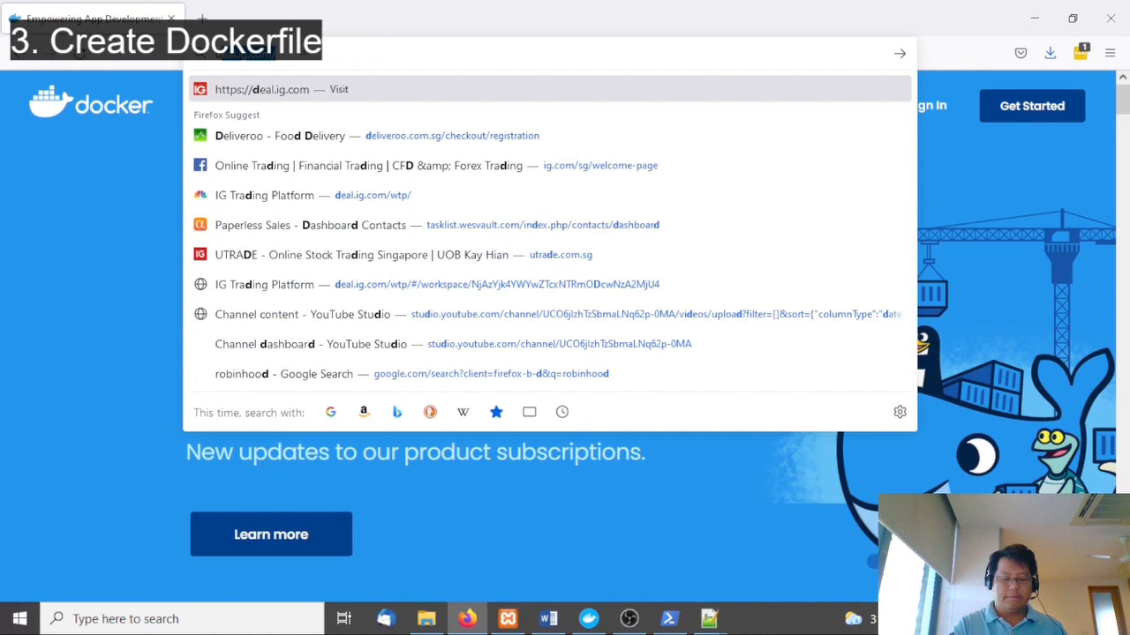
{"action": "type", "text": "docker"}
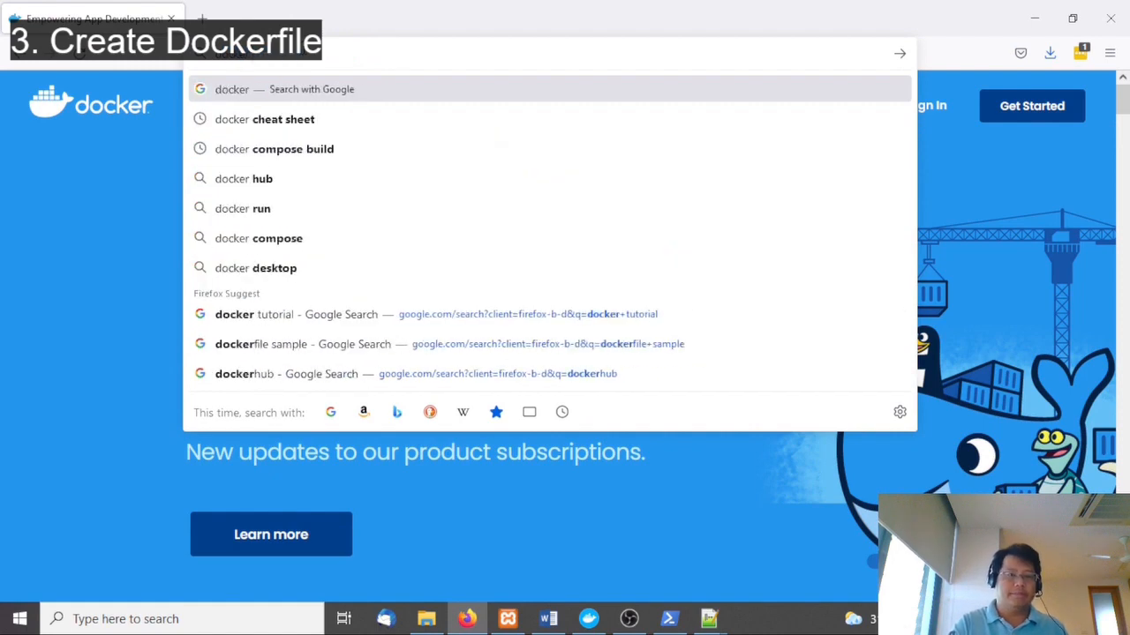
{"action": "left_click", "coordinate": [243, 178]}
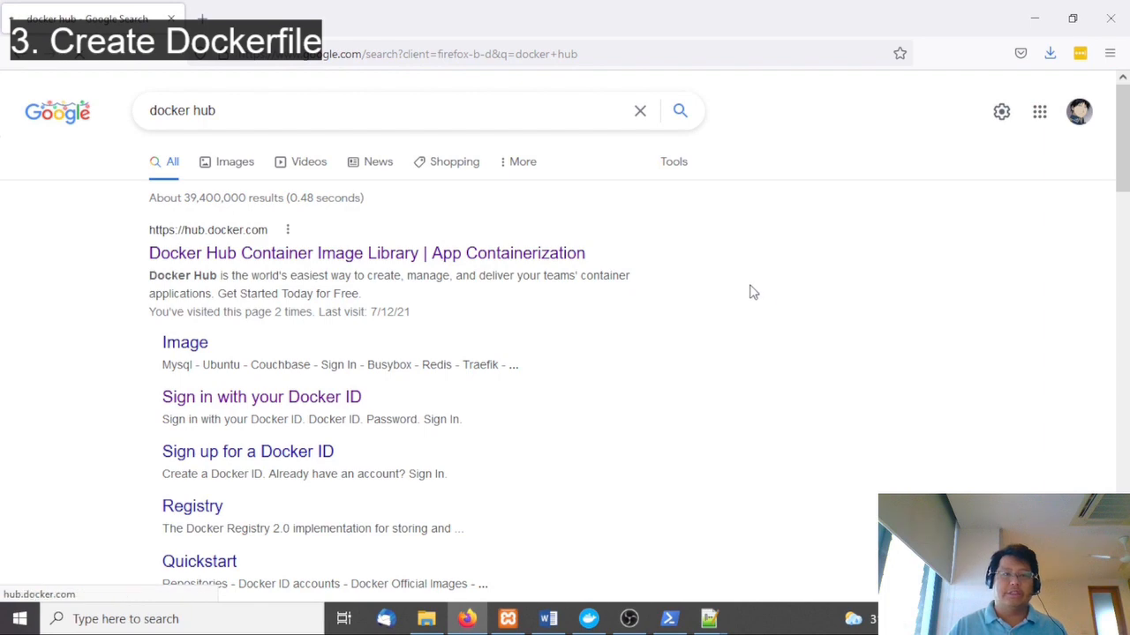
{"action": "left_click", "coordinate": [366, 252]}
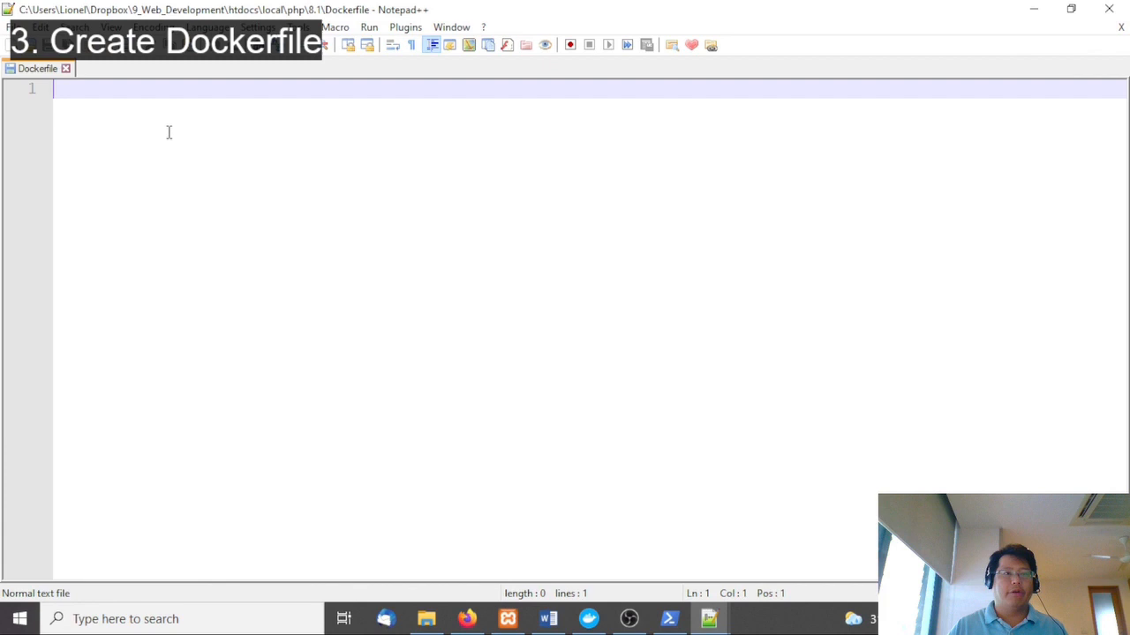
Write FROM php:8.1.0-apache-bullseye into the Dockerfile, save it, and minimize Notepad++.
{"action": "type", "text": "FROM php:8.1.0-apache-bullseye"}
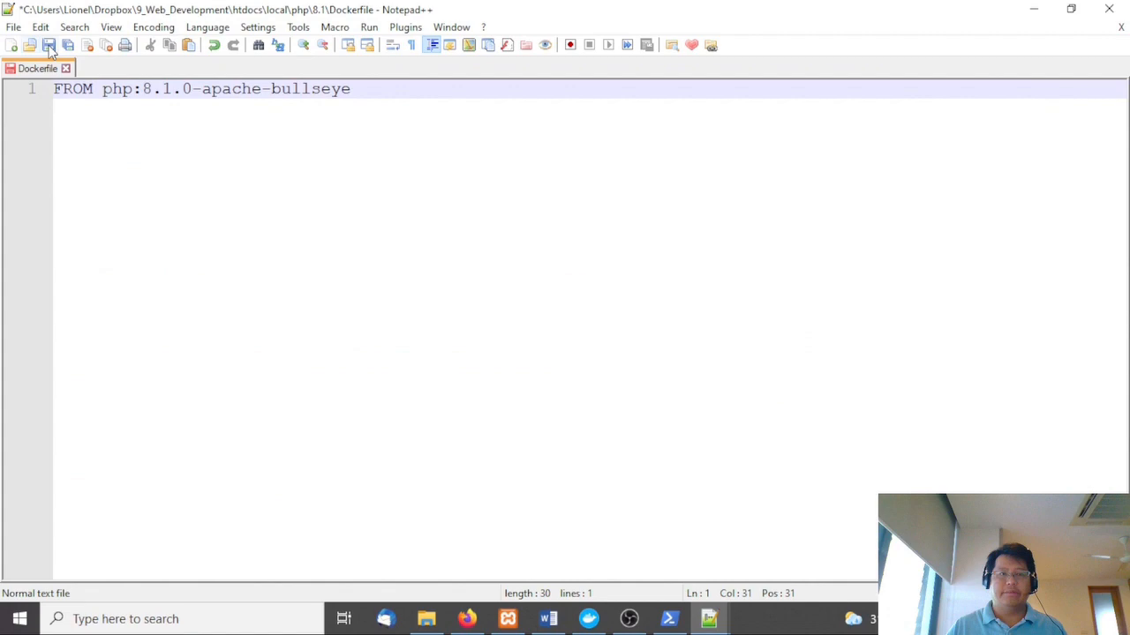
{"action": "left_click", "coordinate": [49, 45]}
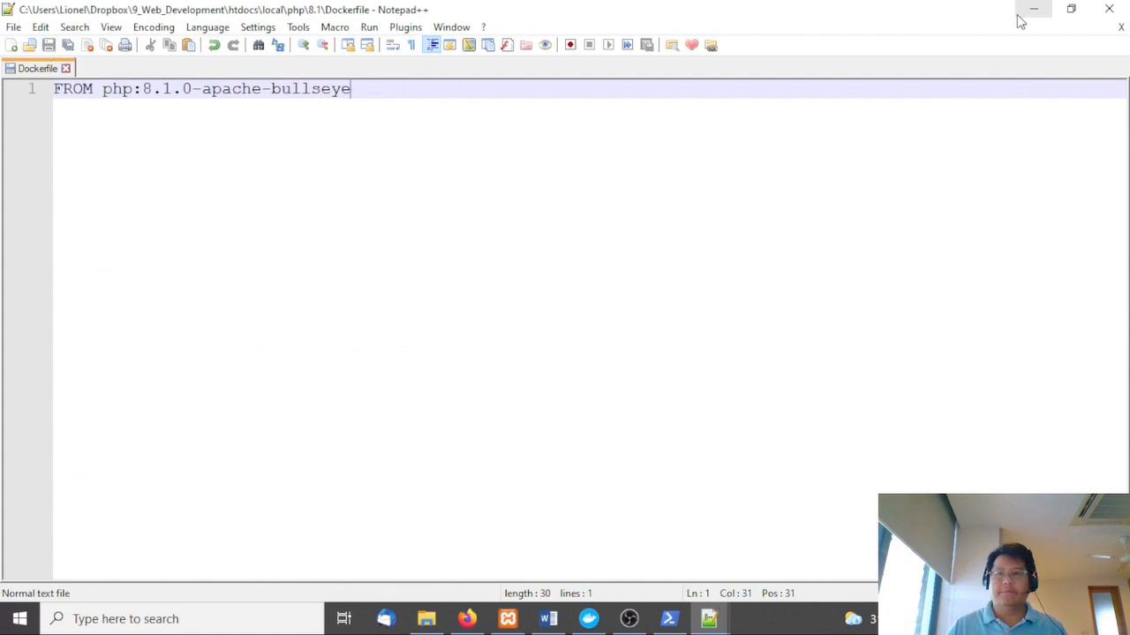
{"action": "left_click", "coordinate": [547, 619]}
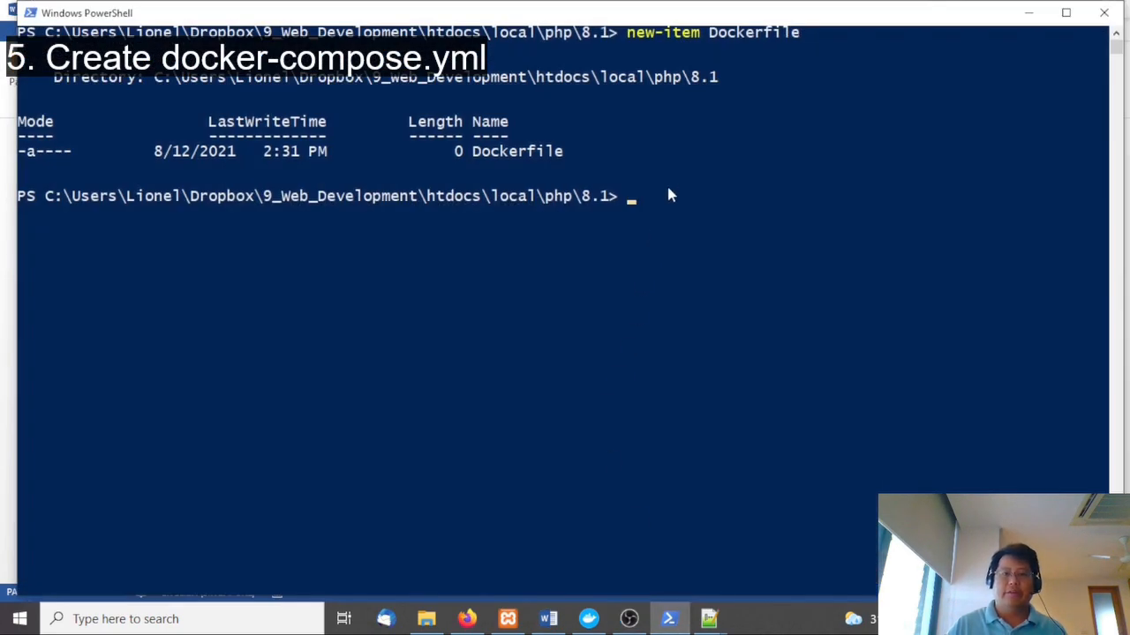
Create docker-compose.yml in the 8.1 folder with new-item in PowerShell.
{"action": "type", "text": "new0"}
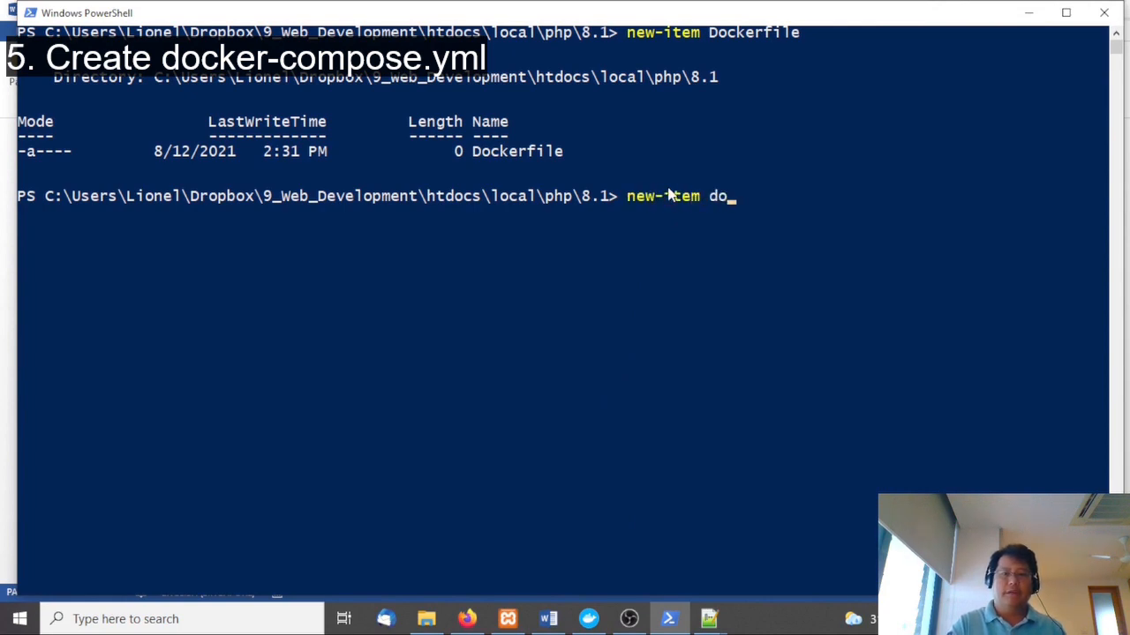
{"action": "type", "text": "cker-compose"}
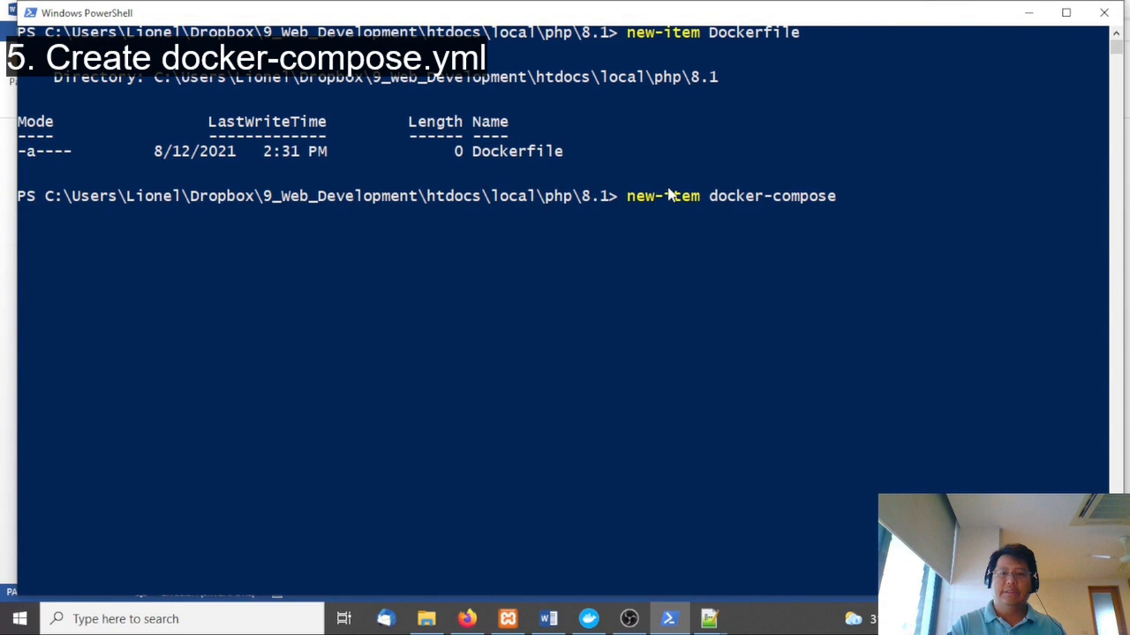
{"action": "type", "text": ".yml"}
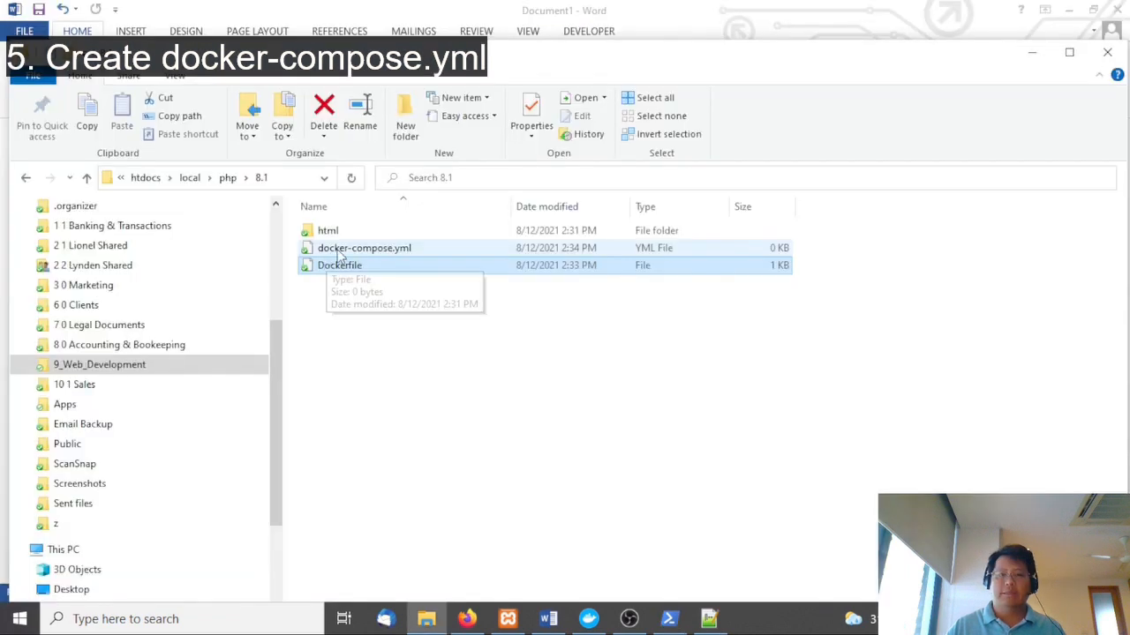
Open docker-compose.yml from the 8.1 folder in Notepad++ via File Explorer.
{"action": "right_click", "coordinate": [364, 248]}
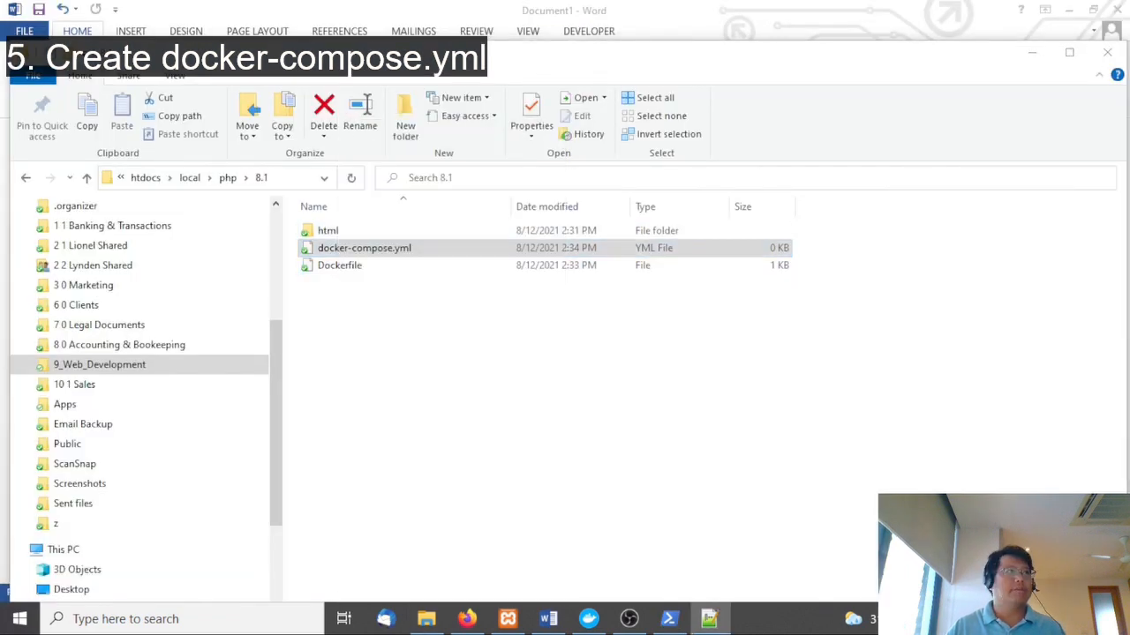
{"action": "double_click", "coordinate": [363, 247]}
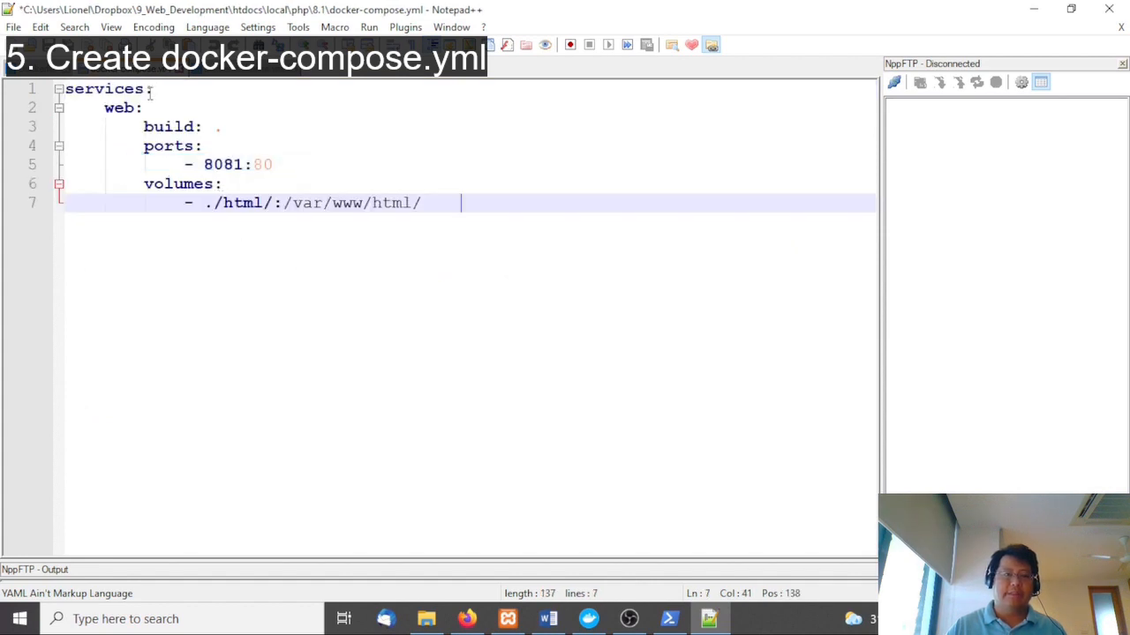
Select the web service name in the docker-compose.yml definition.
{"action": "double_click", "coordinate": [119, 107]}
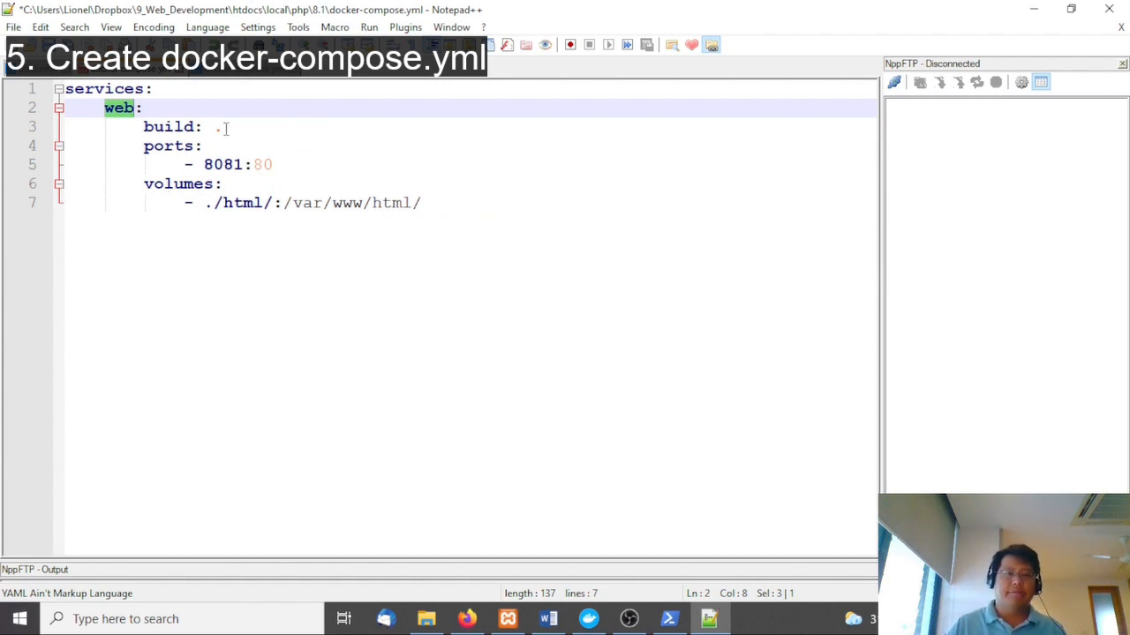
{"action": "mouse_move", "coordinate": [237, 146]}
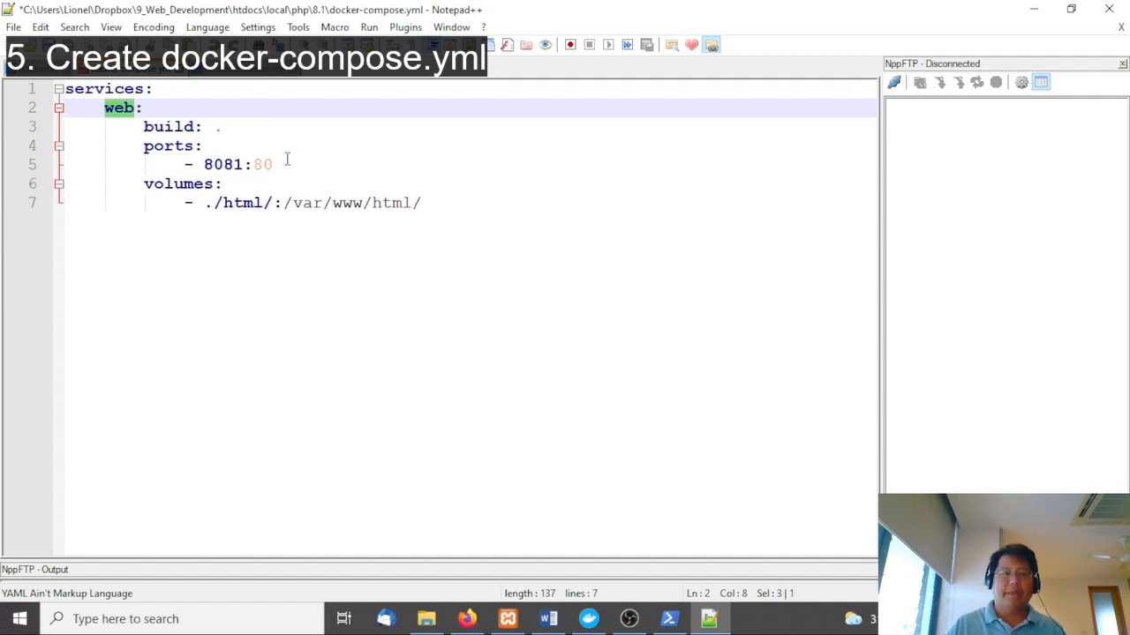
{"action": "mouse_move", "coordinate": [201, 183]}
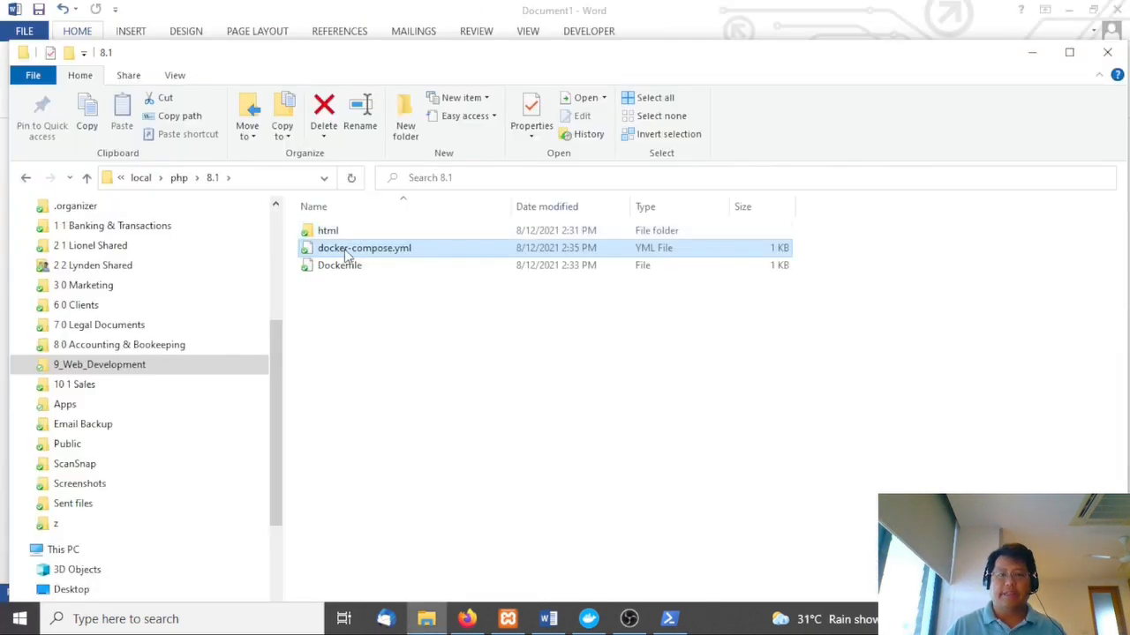
Switch to PowerShell and run docker-compose up in the 8.1 folder.
{"action": "left_click", "coordinate": [548, 618]}
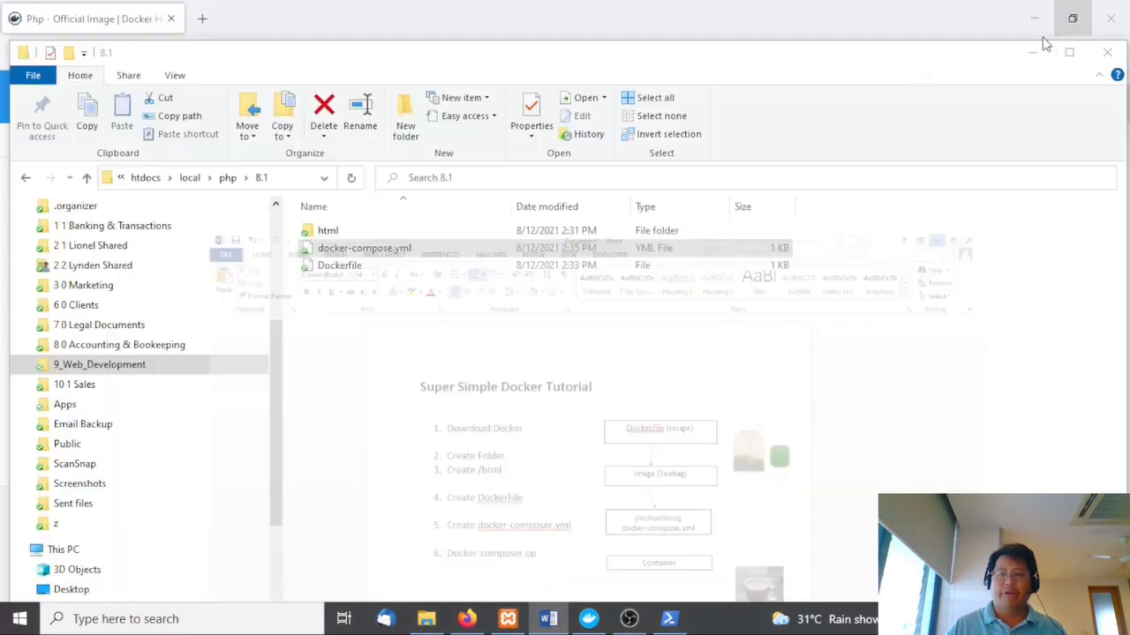
{"action": "left_click", "coordinate": [669, 618]}
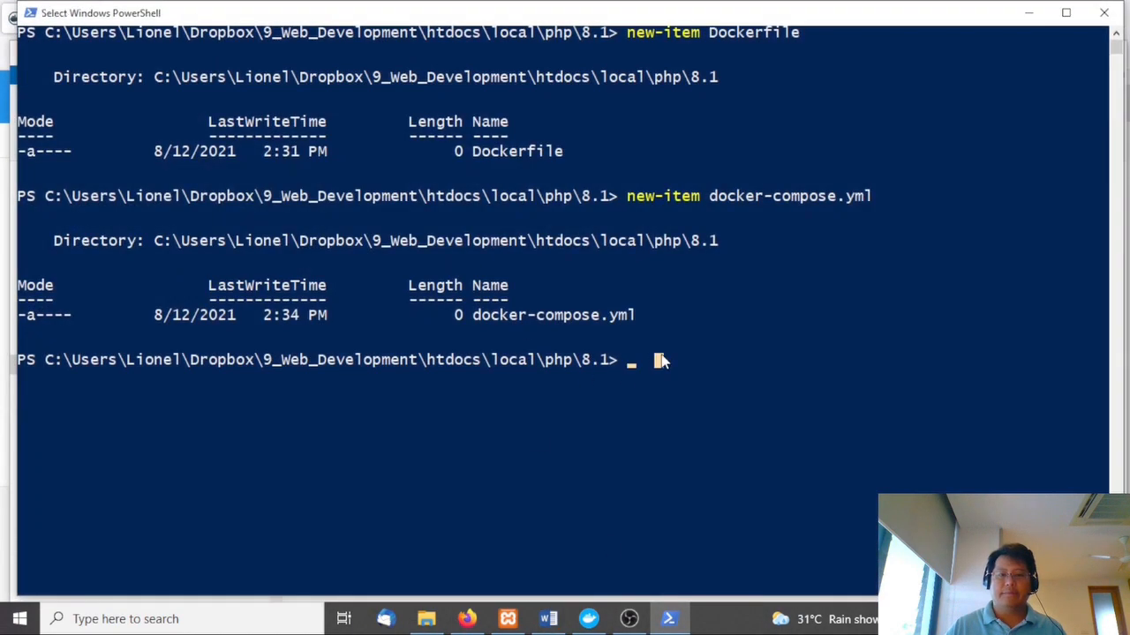
{"action": "type", "text": "docker"}
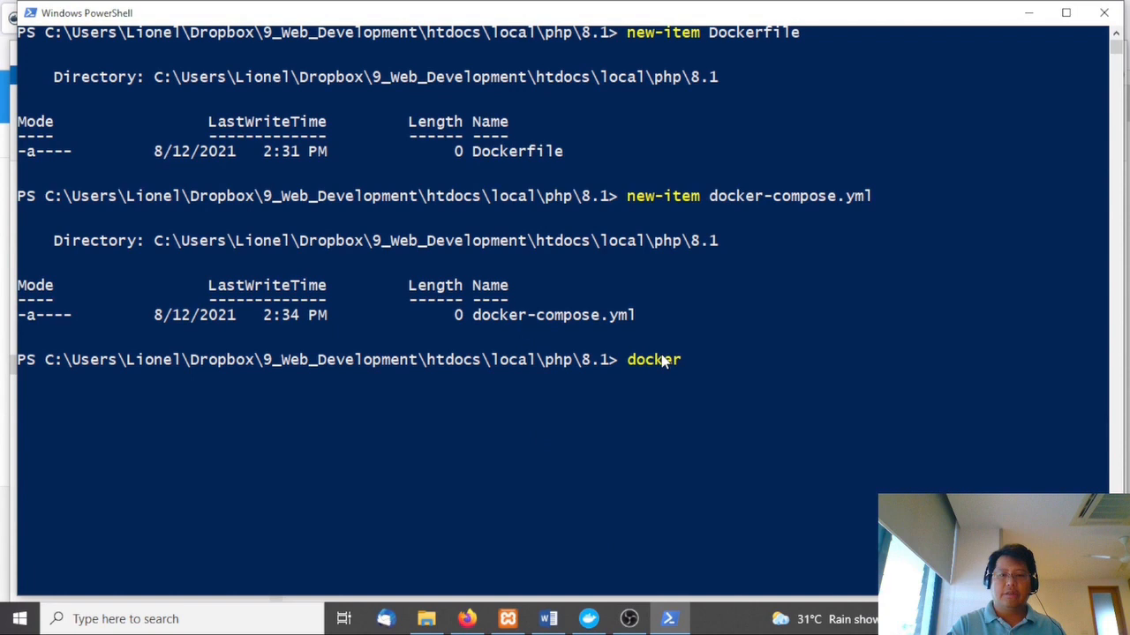
{"action": "type", "text": "-compose up"}
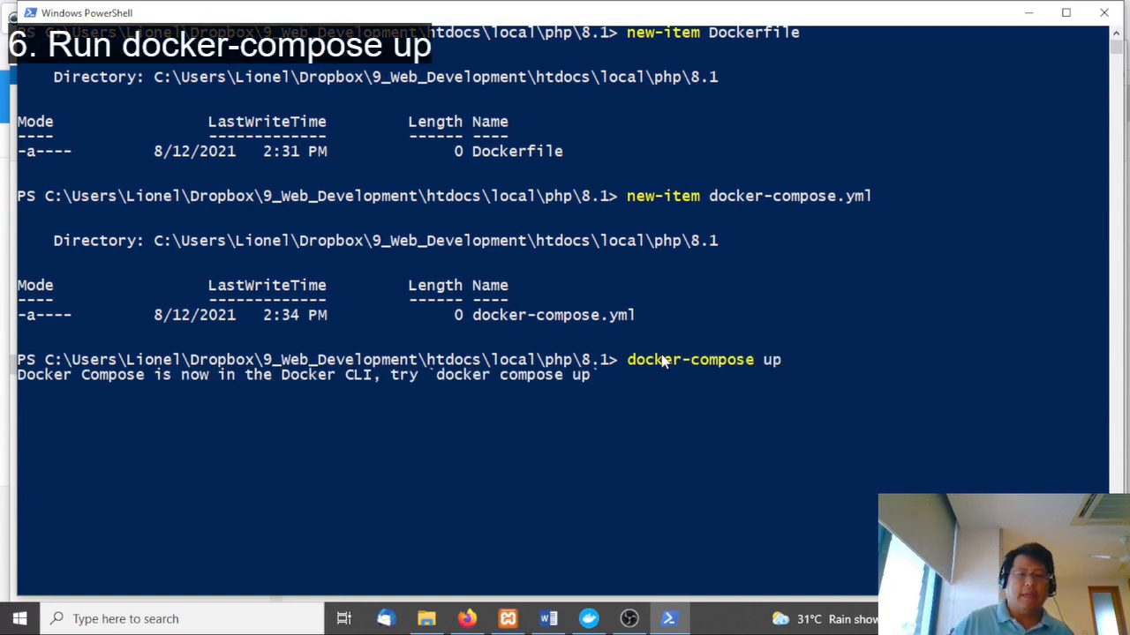
{"action": "key", "text": "enter"}
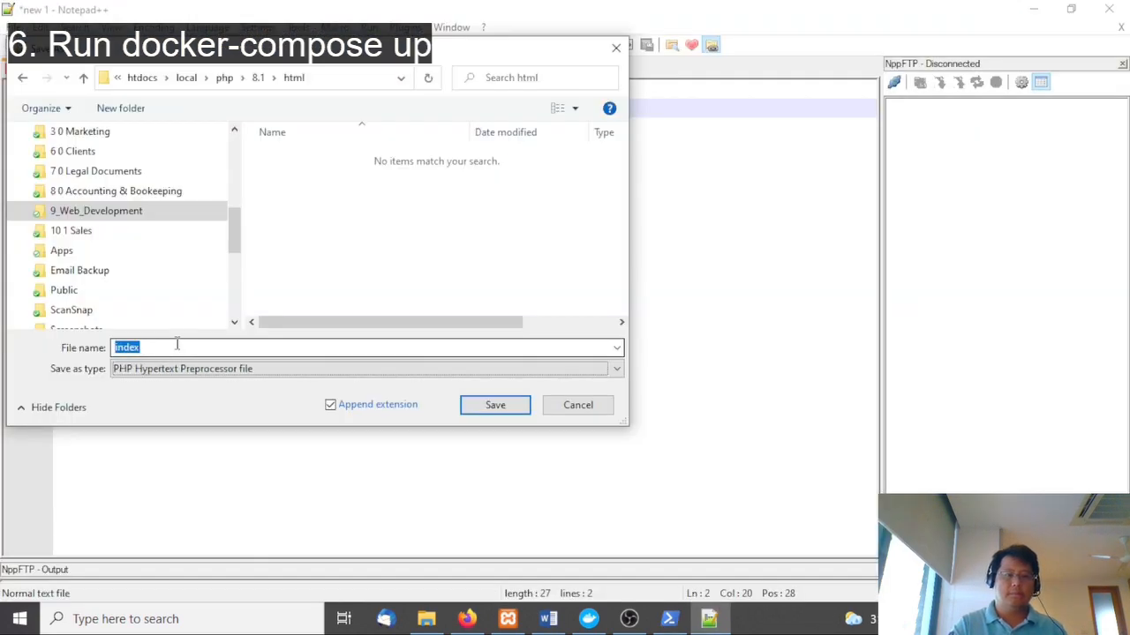
Save the hello world page as index.php in the html folder.
{"action": "left_click", "coordinate": [494, 405]}
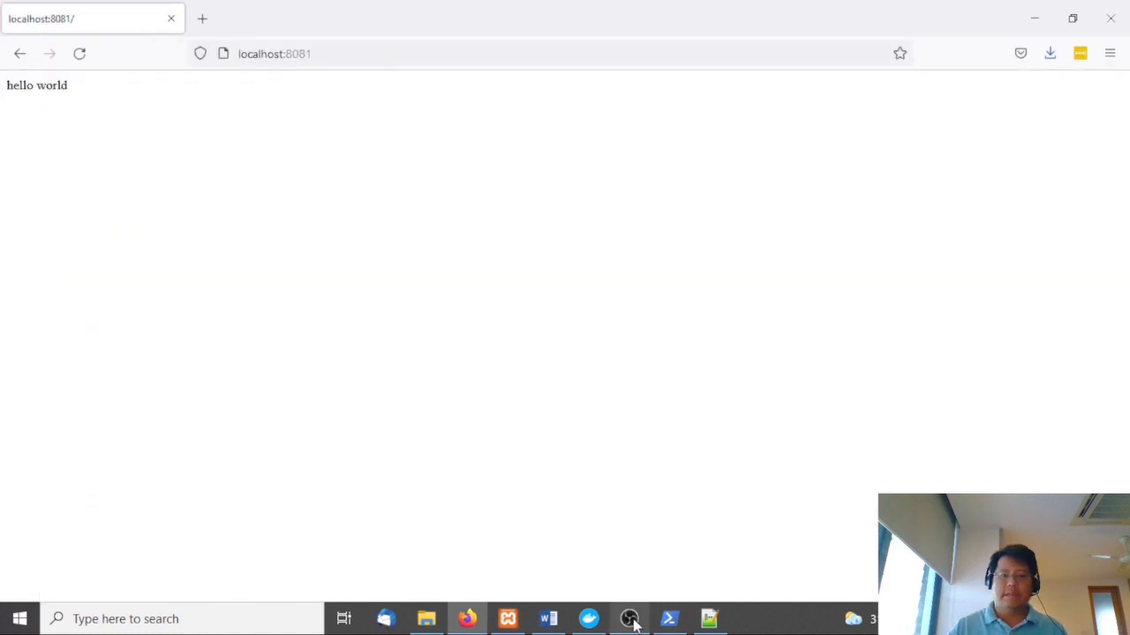
Confirm container 81 runs from the 81_web image, then replace index.php's echo with phpinfo().
{"action": "left_click", "coordinate": [629, 619]}
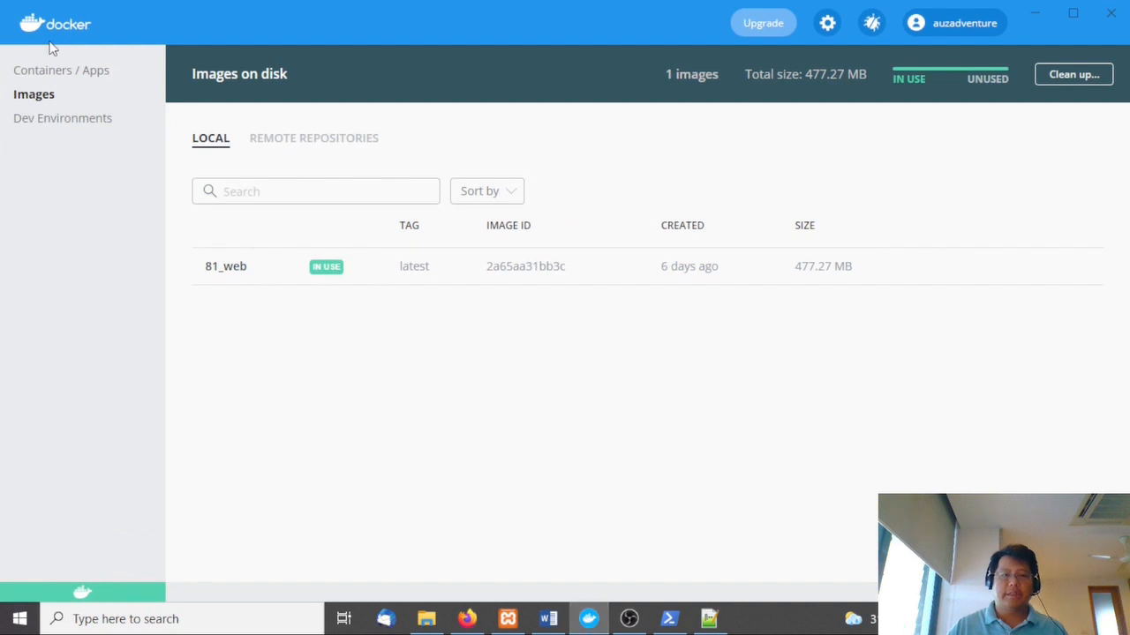
{"action": "left_click", "coordinate": [61, 70]}
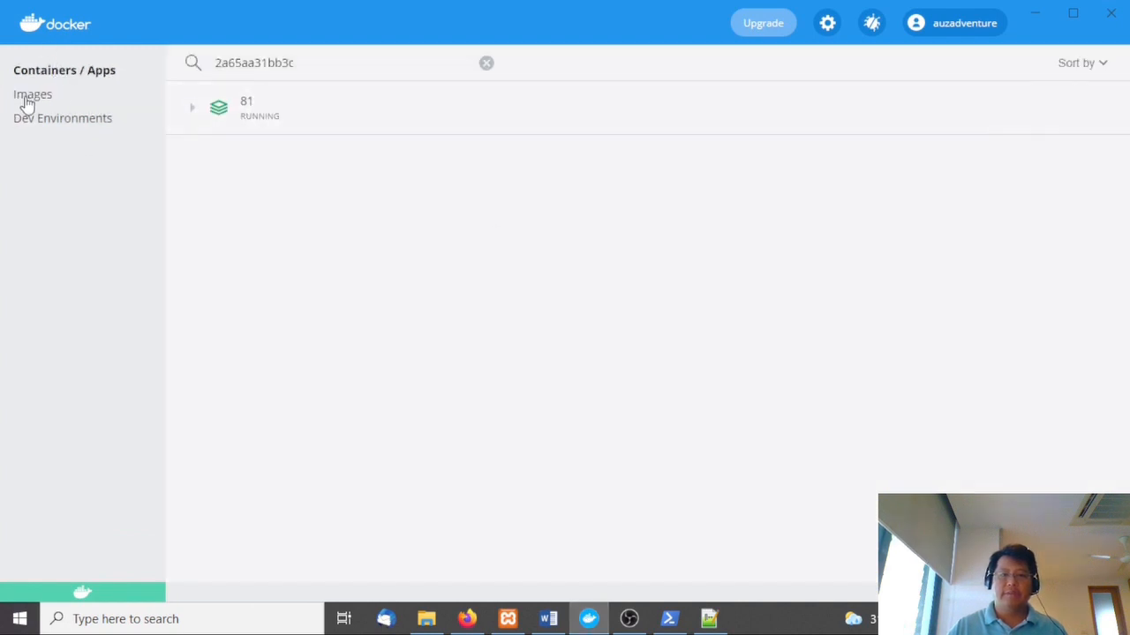
{"action": "left_click", "coordinate": [33, 95]}
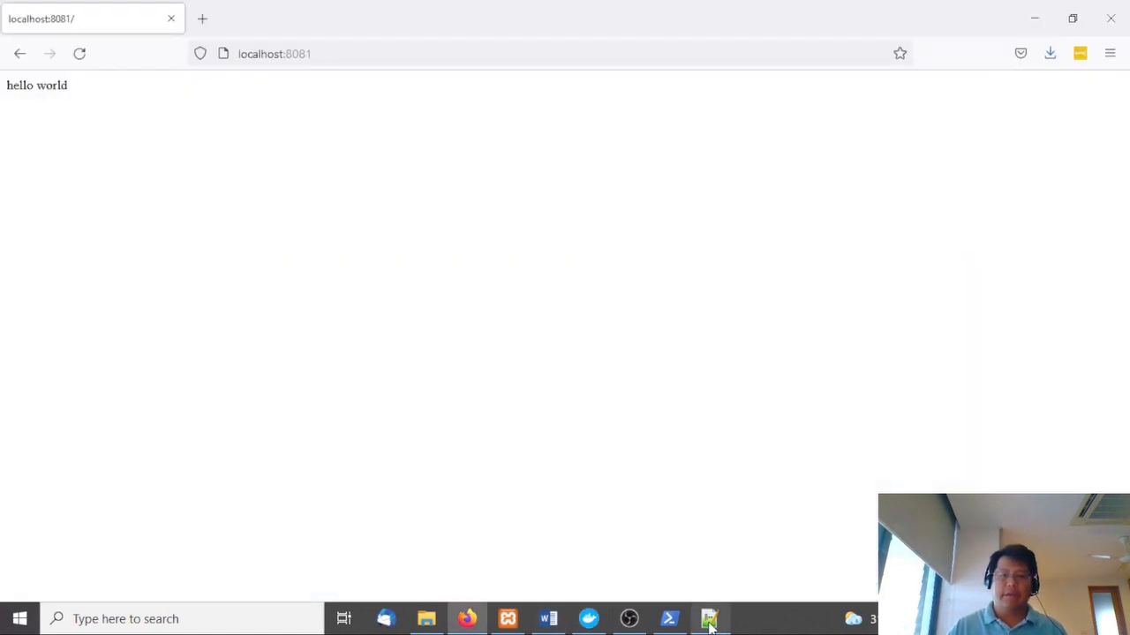
{"action": "left_click", "coordinate": [709, 618]}
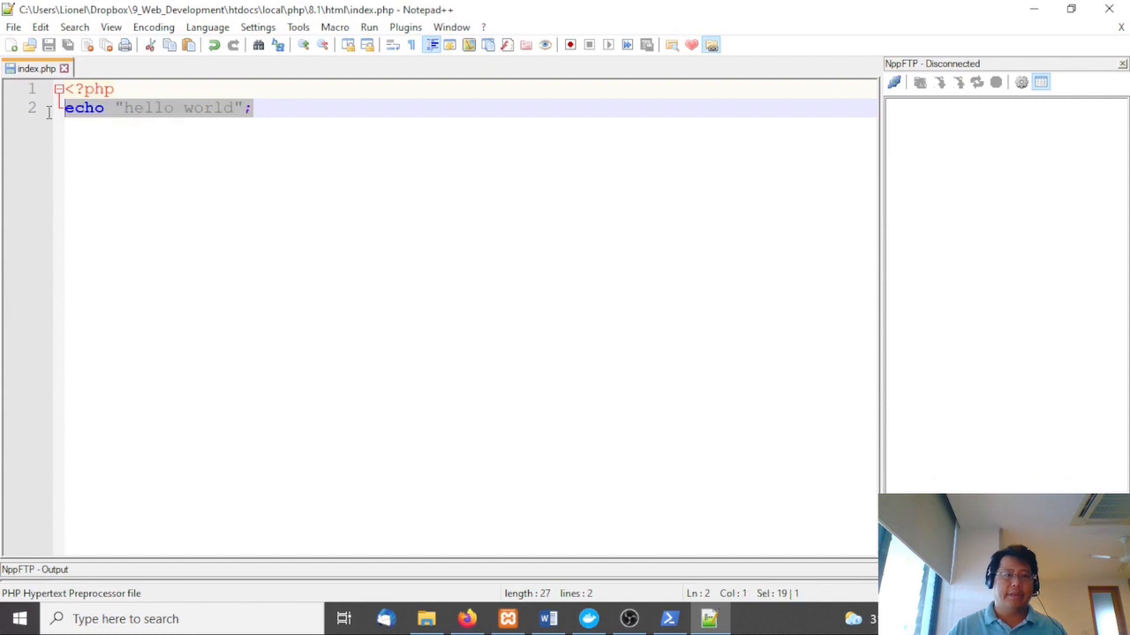
{"action": "type", "text": "phpinfo"}
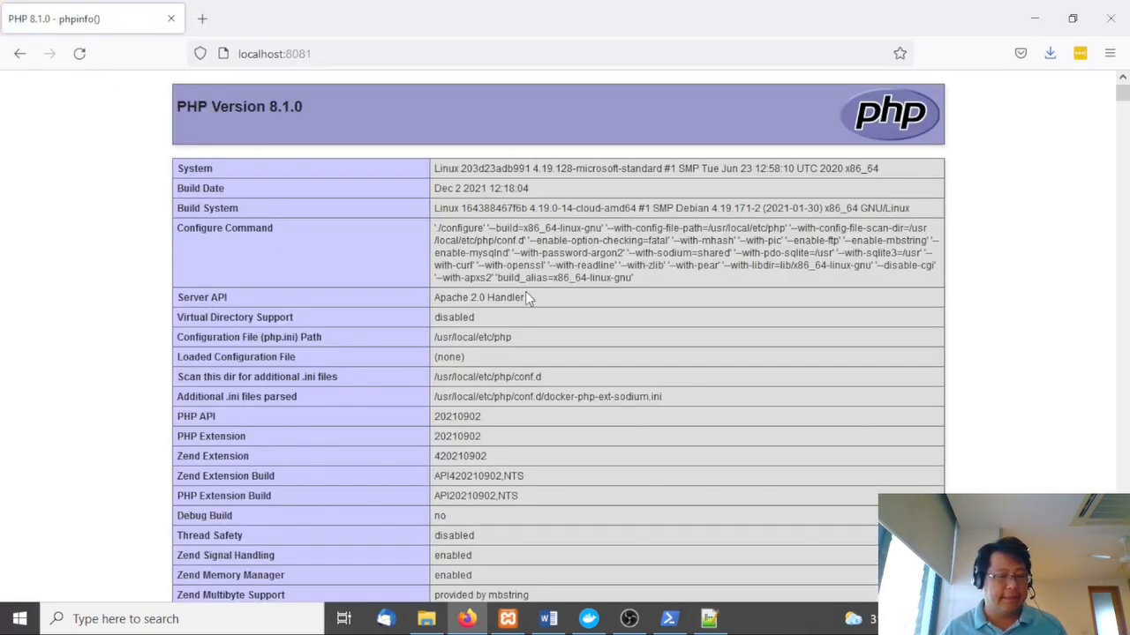
{"action": "mouse_move", "coordinate": [658, 291]}
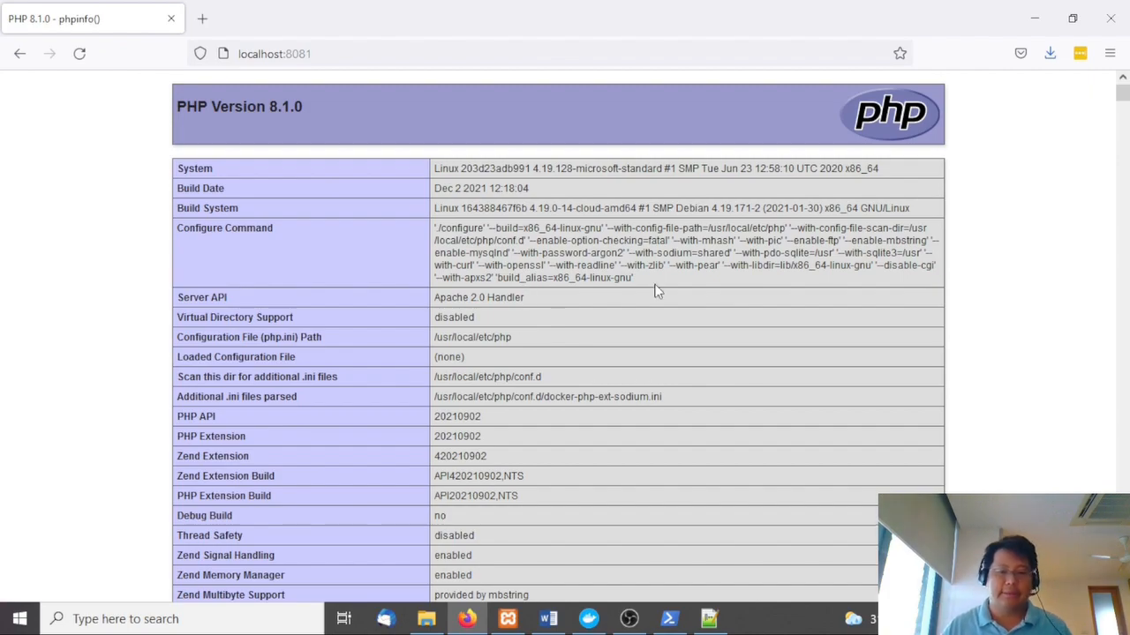